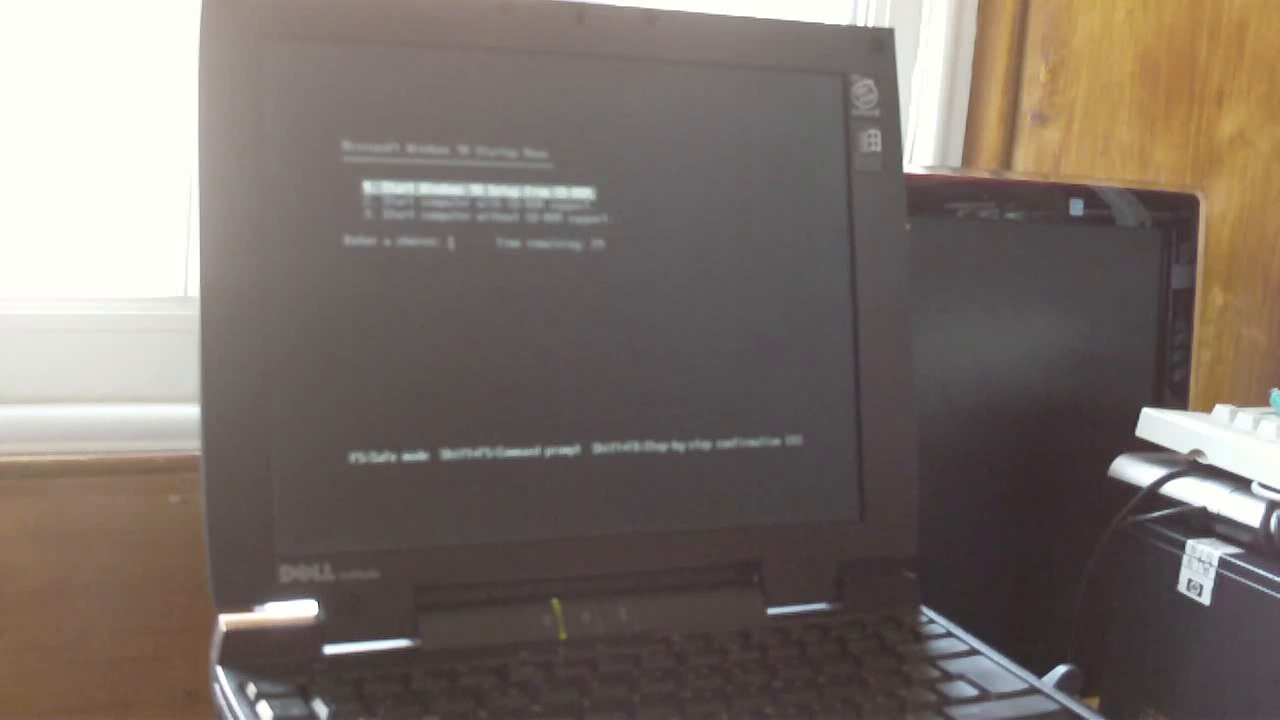
Step: Stop the boot countdown and select option 3, start computer without CD-ROM support
key("down")
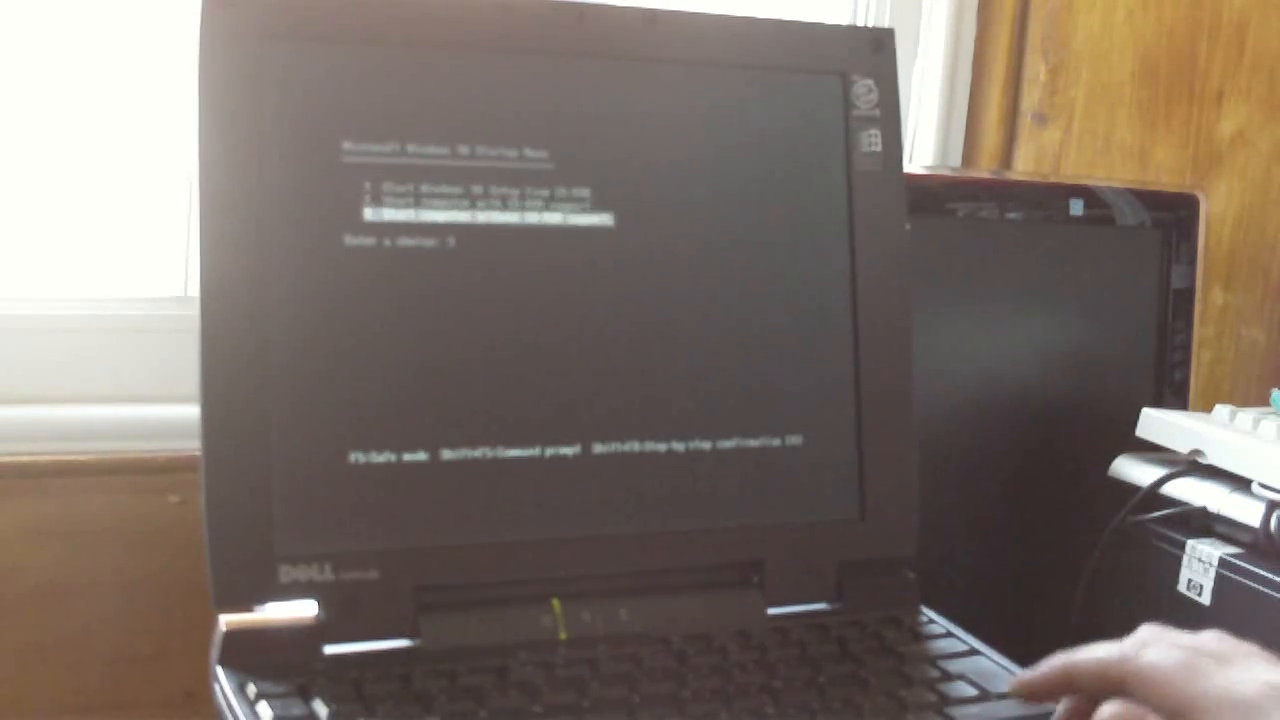